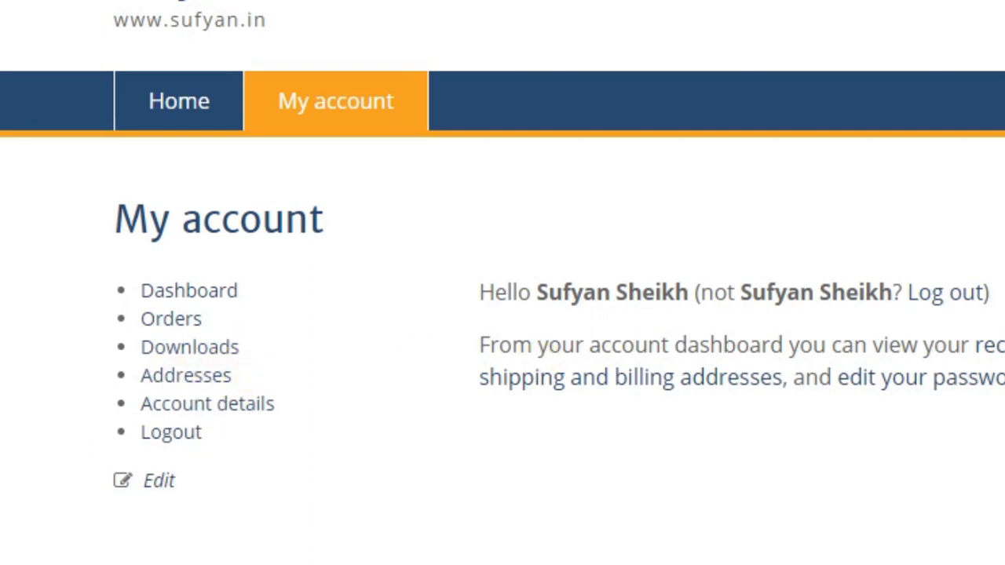
Enter information as the first text field row in the code generator
{"action": "left_click", "coordinate": [86, 12]}
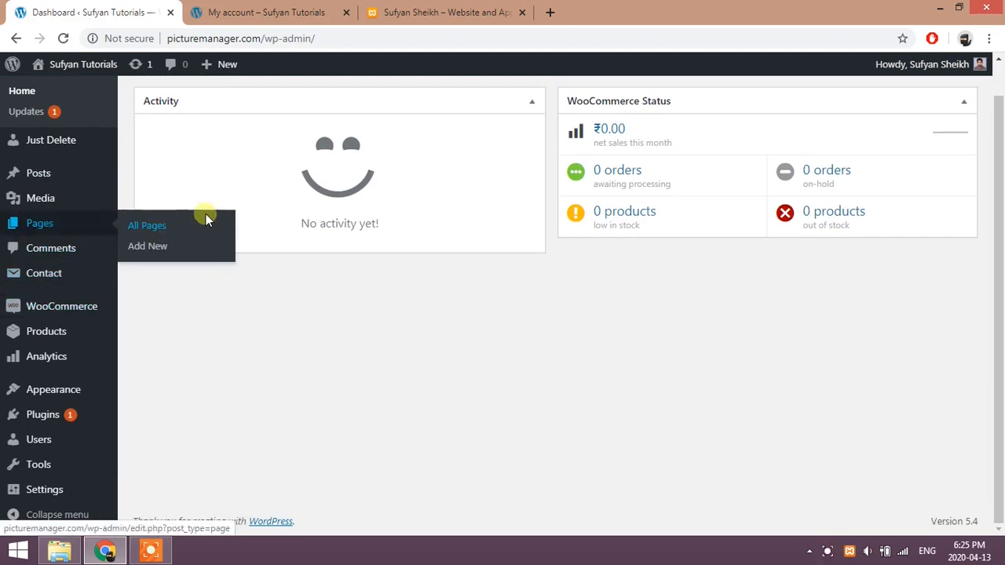
{"action": "left_click", "coordinate": [442, 13]}
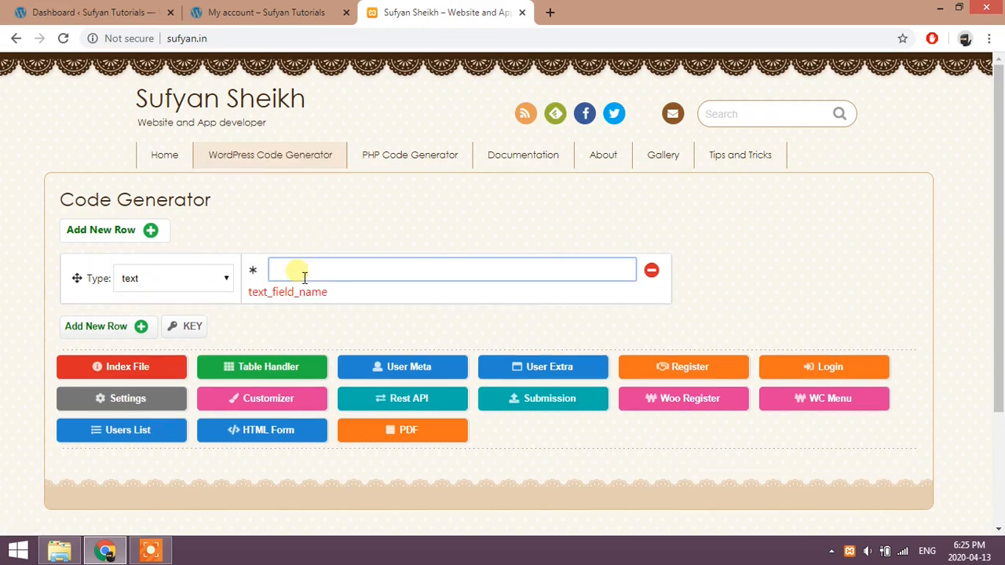
{"action": "type", "text": "information"}
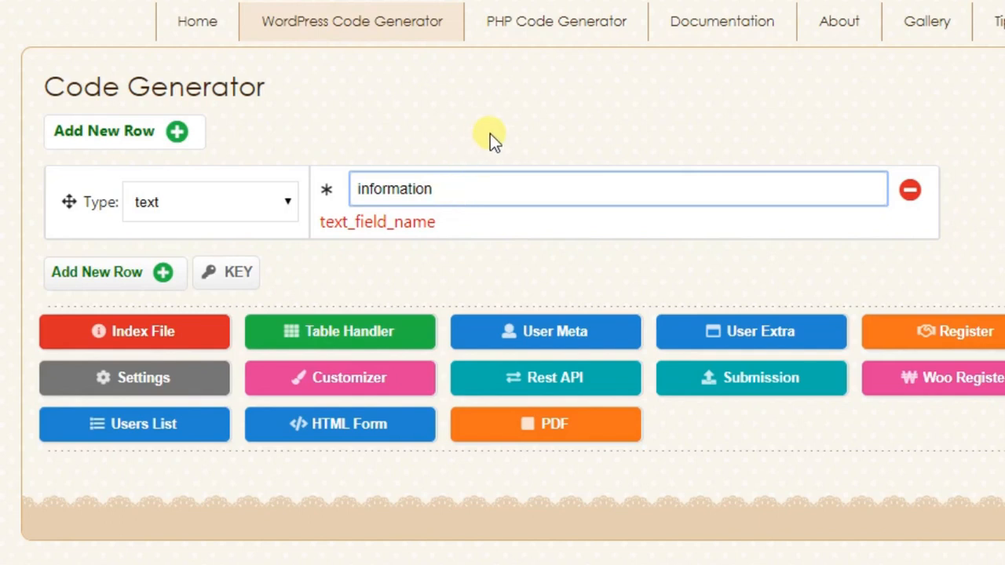
Add a second row and name it my_wallet
{"action": "scroll", "scroll_direction": "down", "scroll_amount": 3}
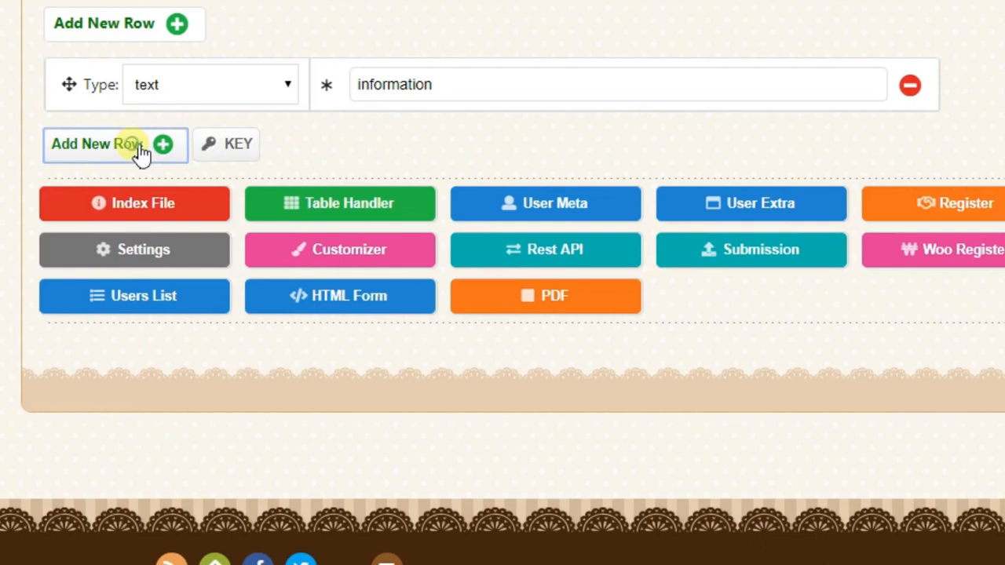
{"action": "left_click", "coordinate": [116, 145]}
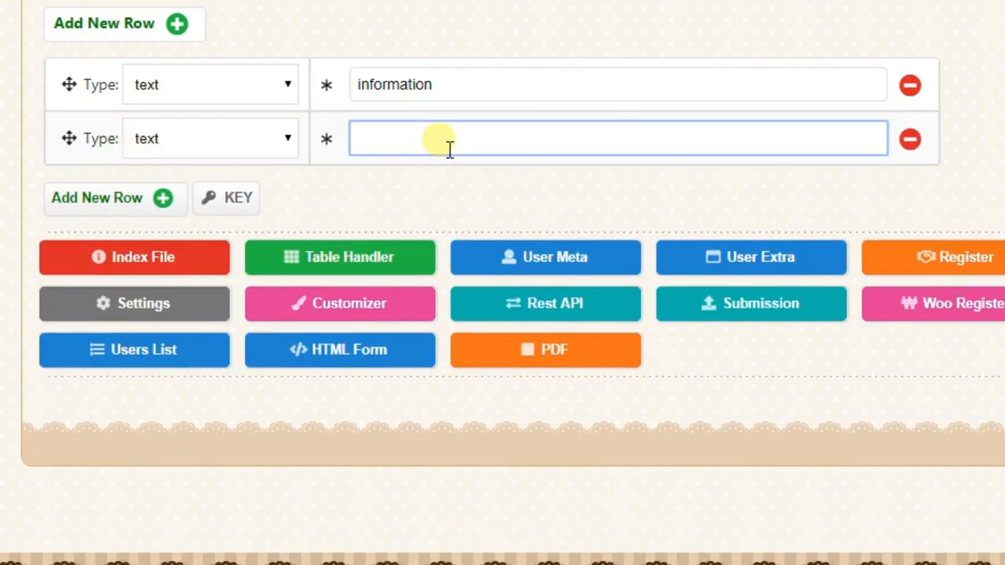
{"action": "type", "text": "my"}
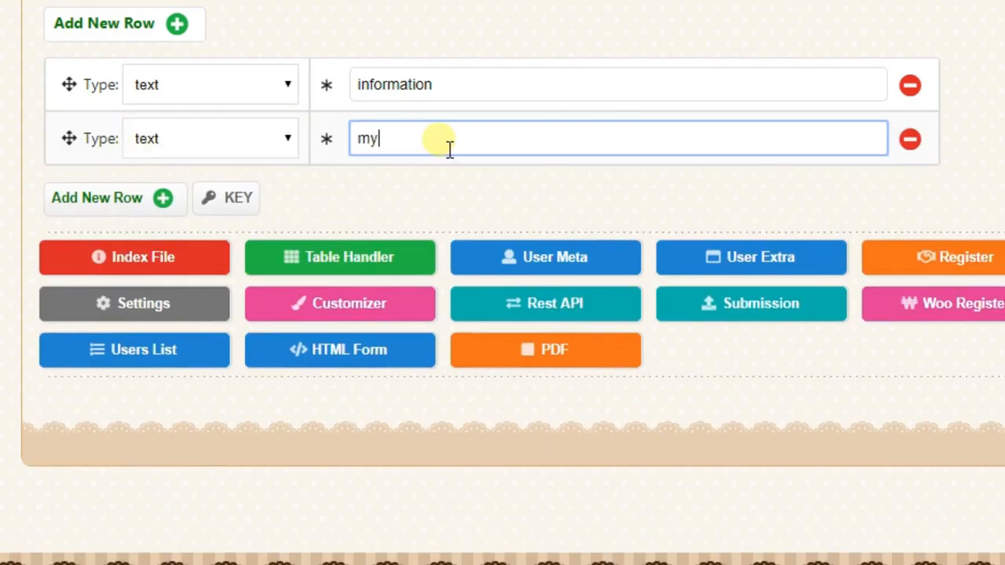
{"action": "type", "text": "_wallet"}
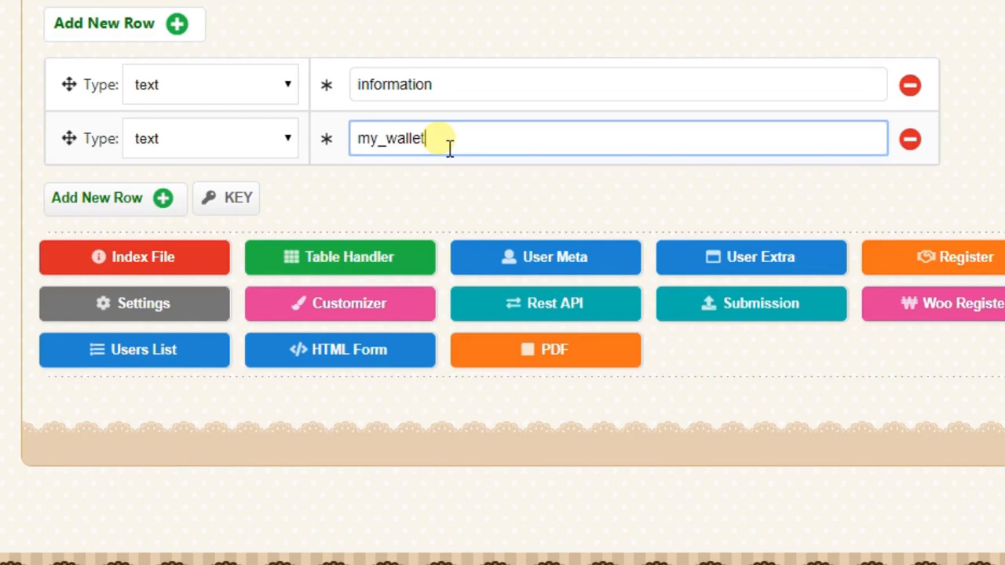
{"action": "mouse_move", "coordinate": [402, 84]}
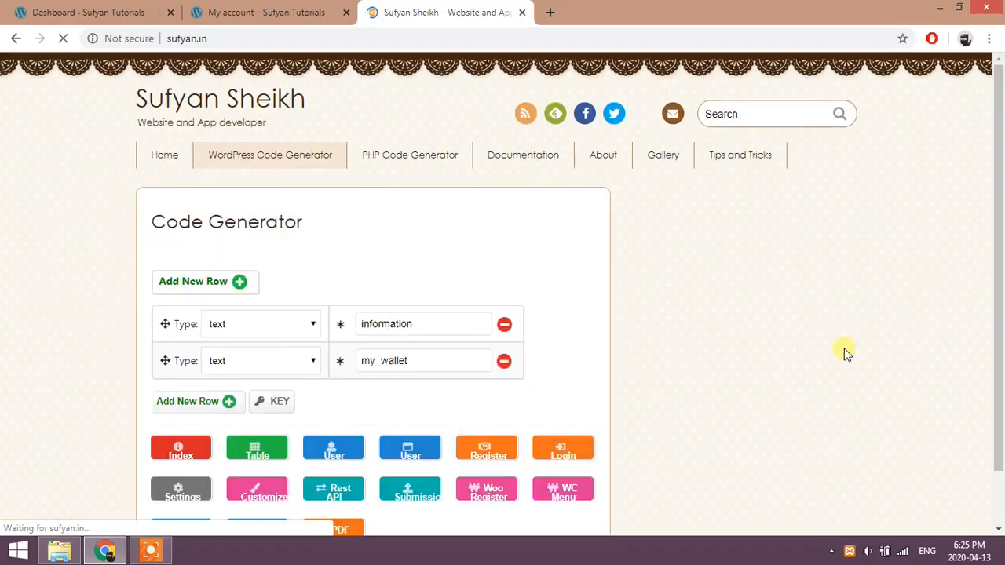
Generate the wc_menu.php account-menu code for information and my_wallet
{"action": "left_click", "coordinate": [562, 490]}
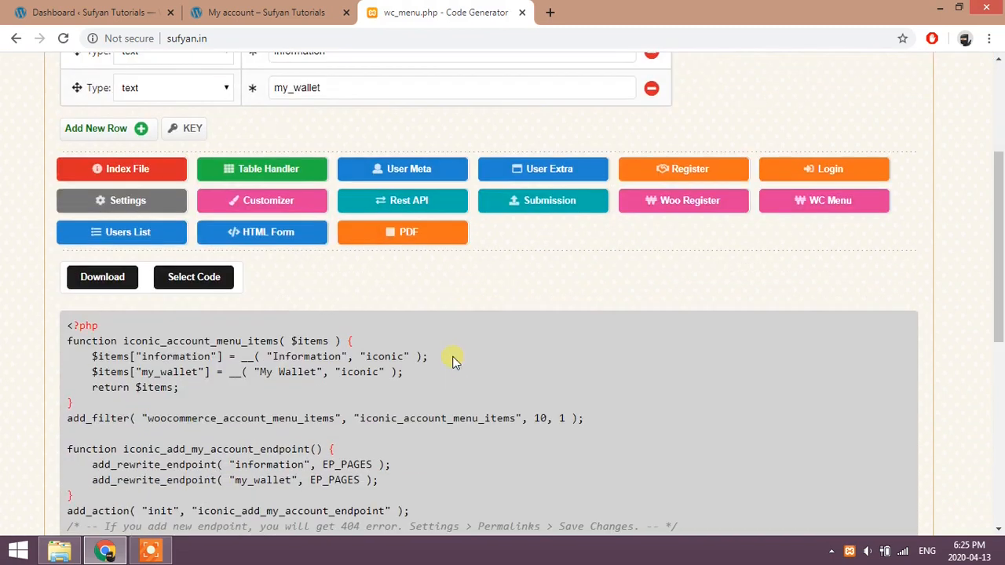
{"action": "scroll", "scroll_direction": "down", "scroll_amount": 3}
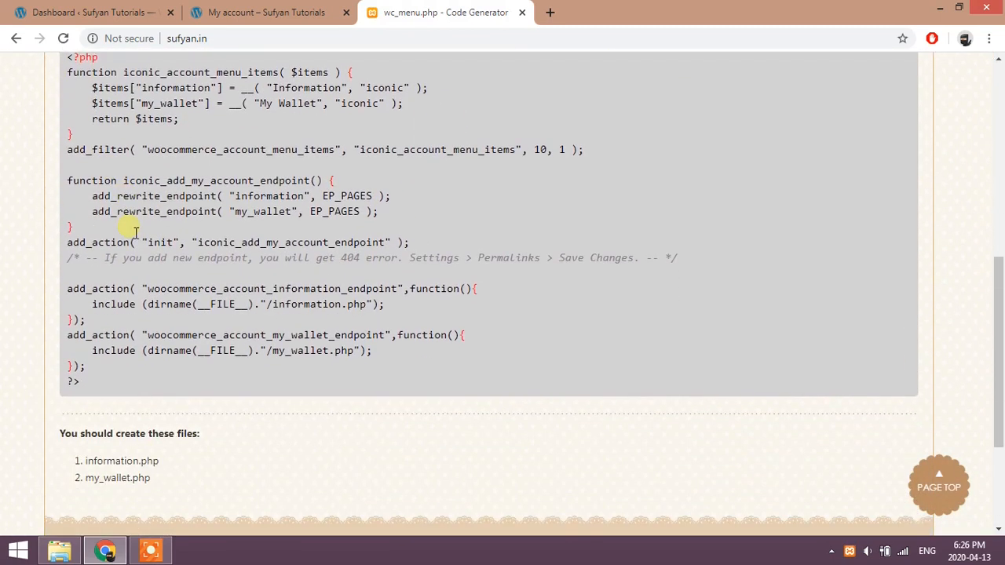
{"action": "scroll", "scroll_direction": "up", "scroll_amount": 3}
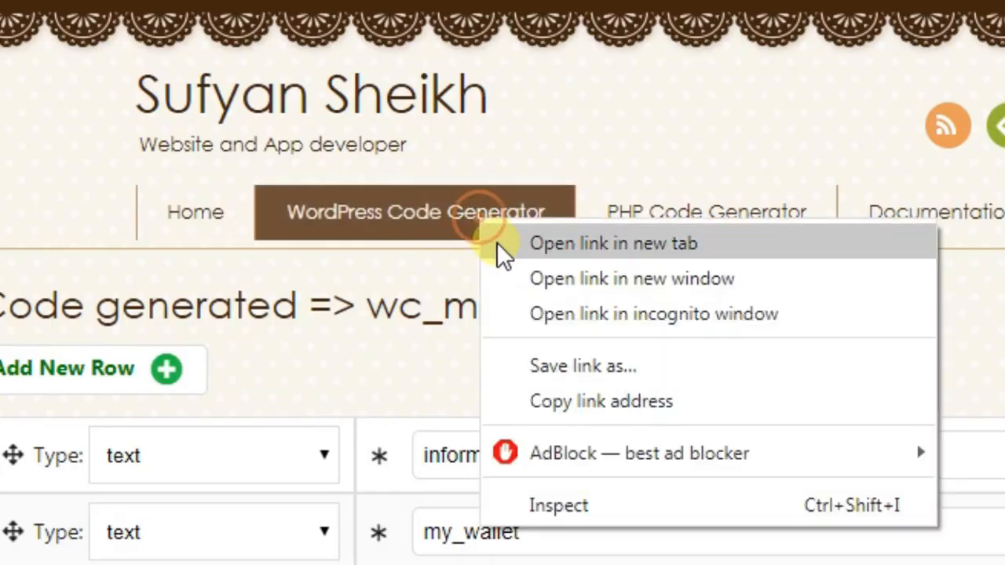
In a fresh generator tab, enter my_new_wallet and generate its index file code
{"action": "left_click", "coordinate": [612, 244]}
{"action": "type", "text": "m"}
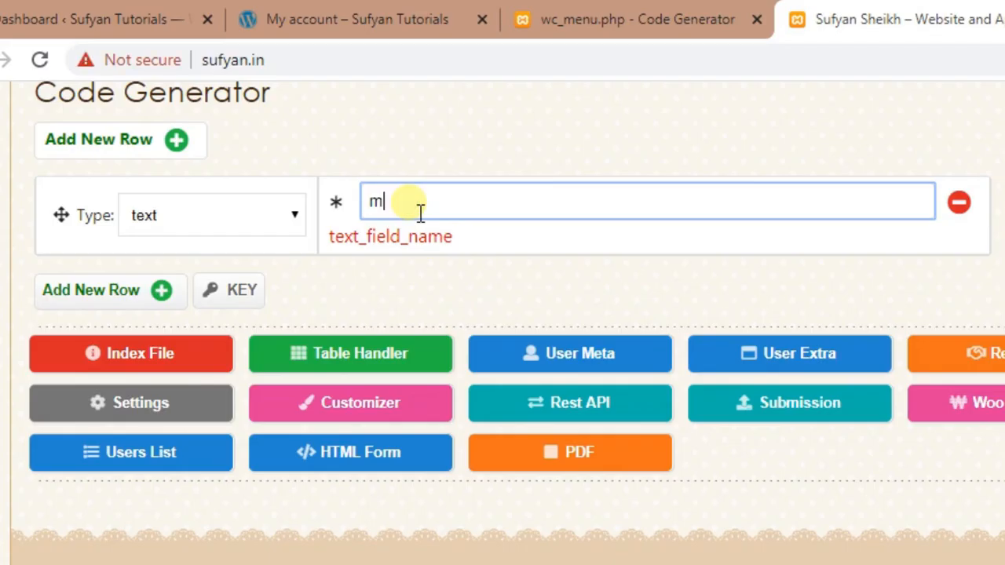
{"action": "type", "text": "y_new_"}
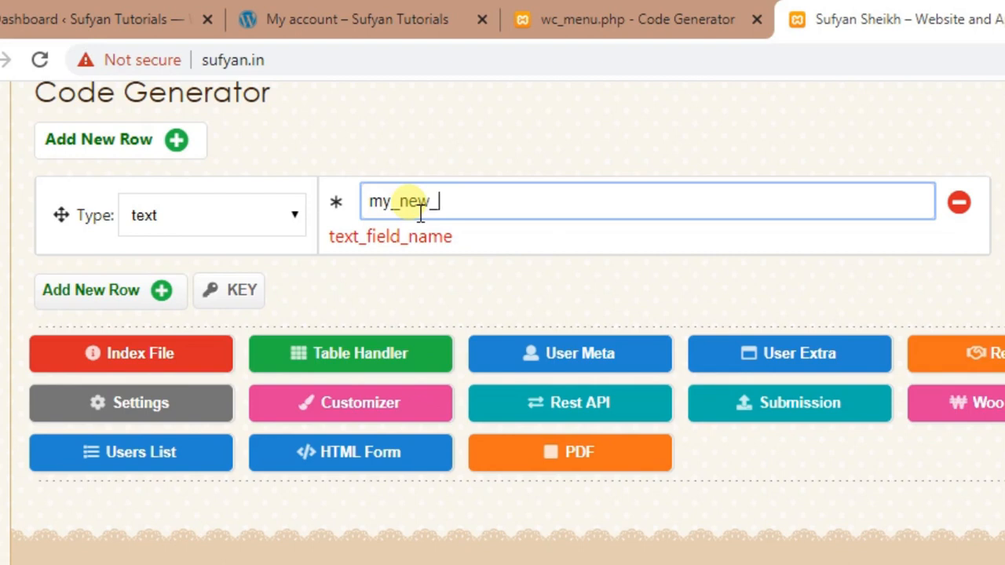
{"action": "type", "text": "wallet"}
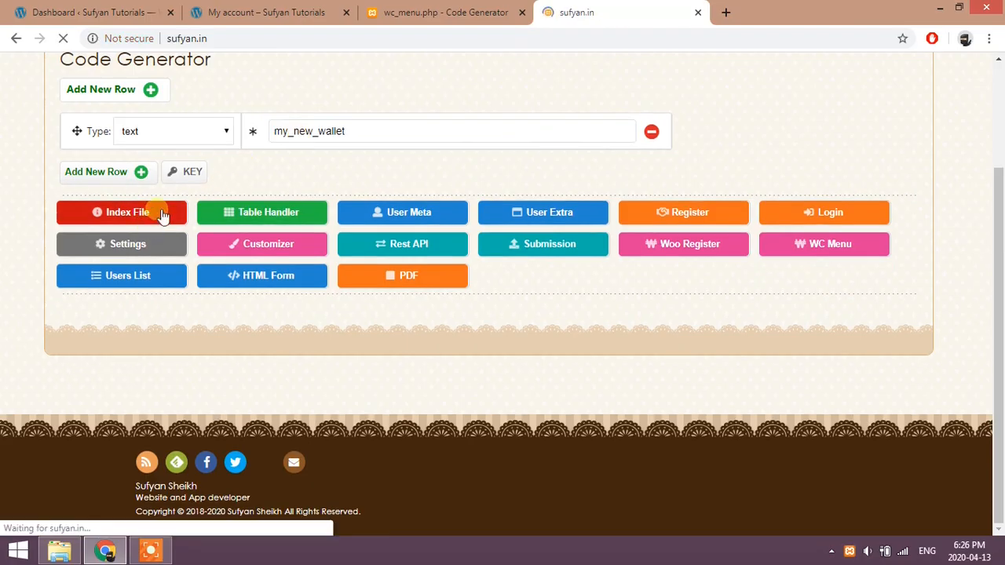
{"action": "left_click", "coordinate": [121, 212]}
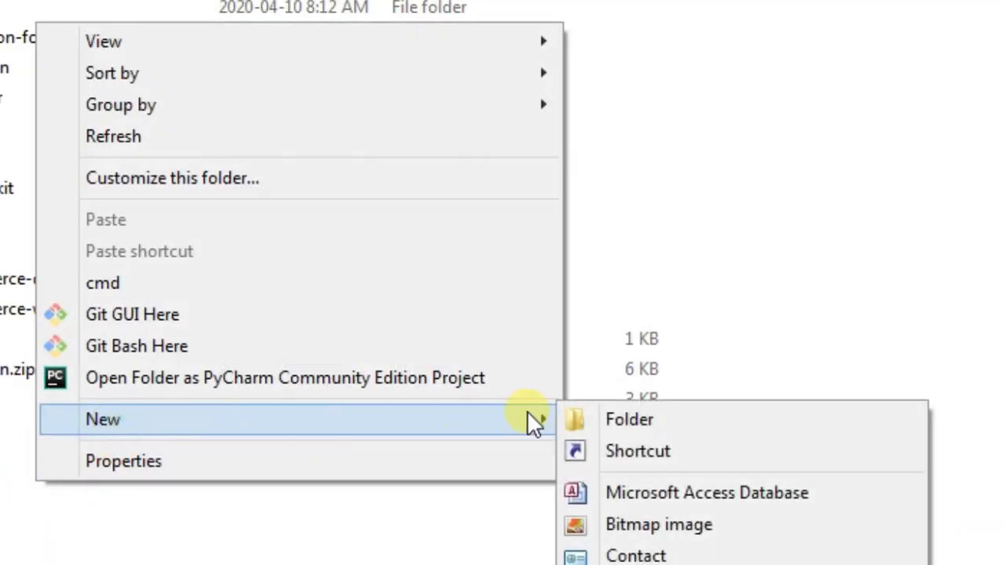
Create a my-wallet-plugin folder inside the plugins folder
{"action": "left_click", "coordinate": [628, 418]}
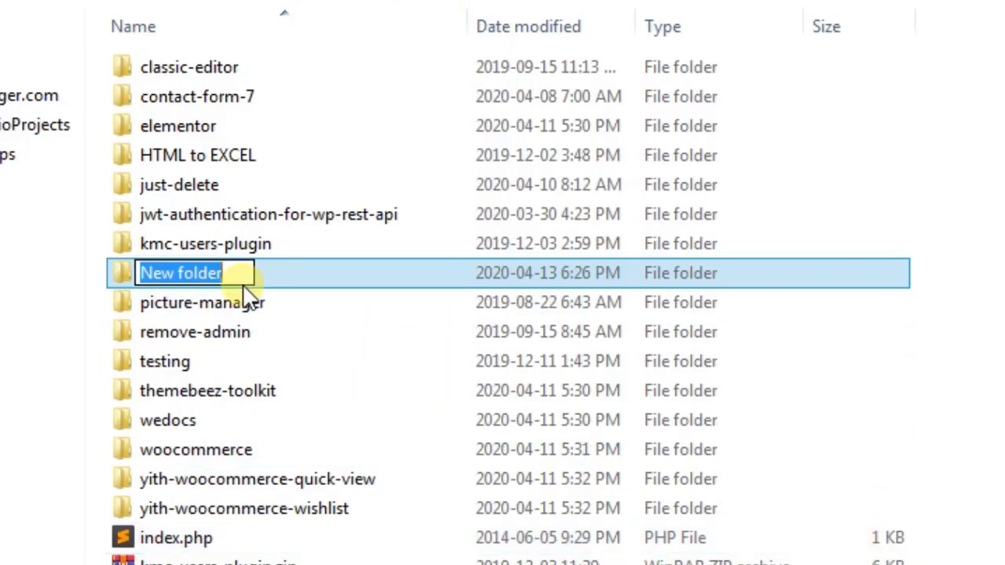
{"action": "type", "text": "my-"}
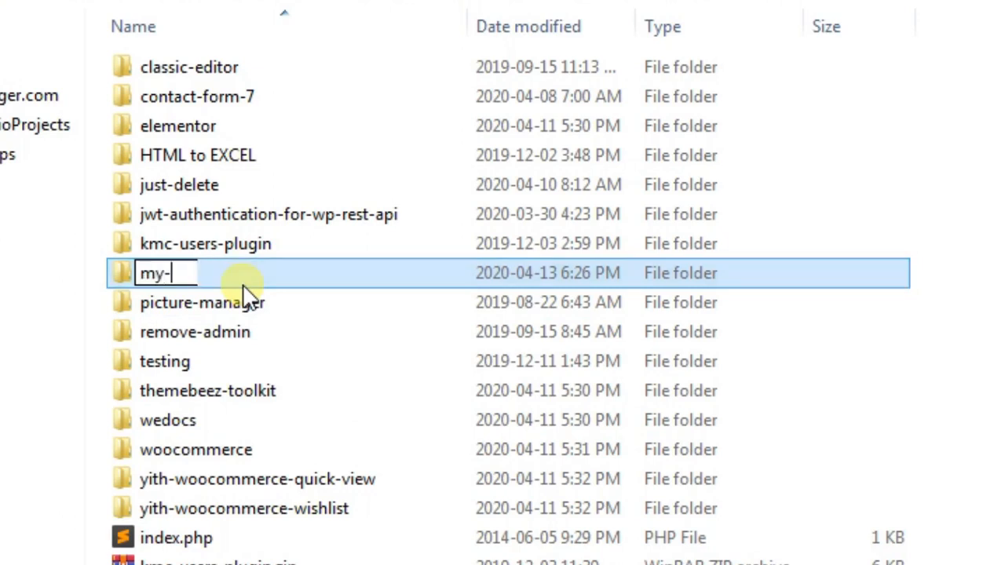
{"action": "type", "text": "wallet-"}
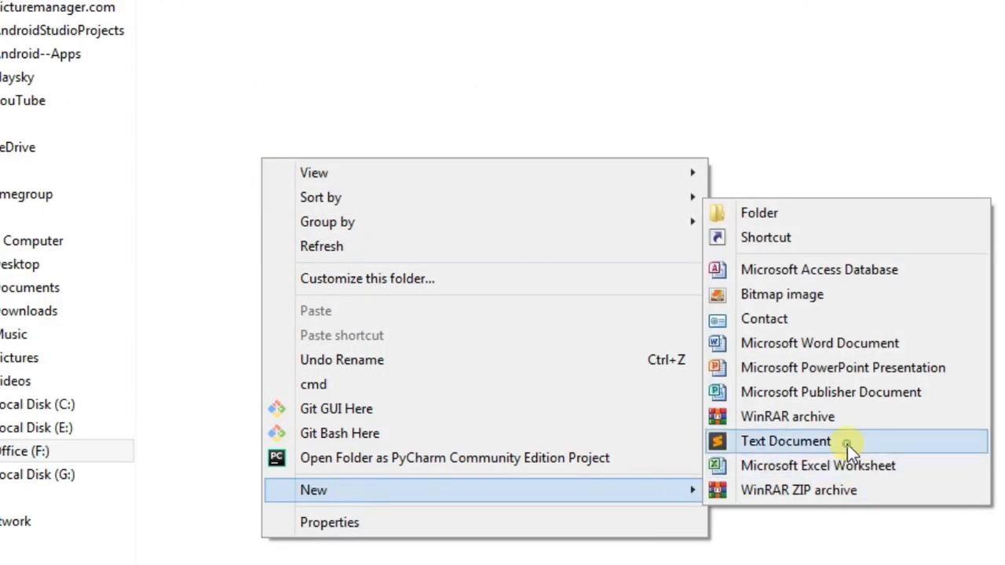
Create an empty index.php inside my-wallet-plugin and open it for editing
{"action": "left_click", "coordinate": [785, 441]}
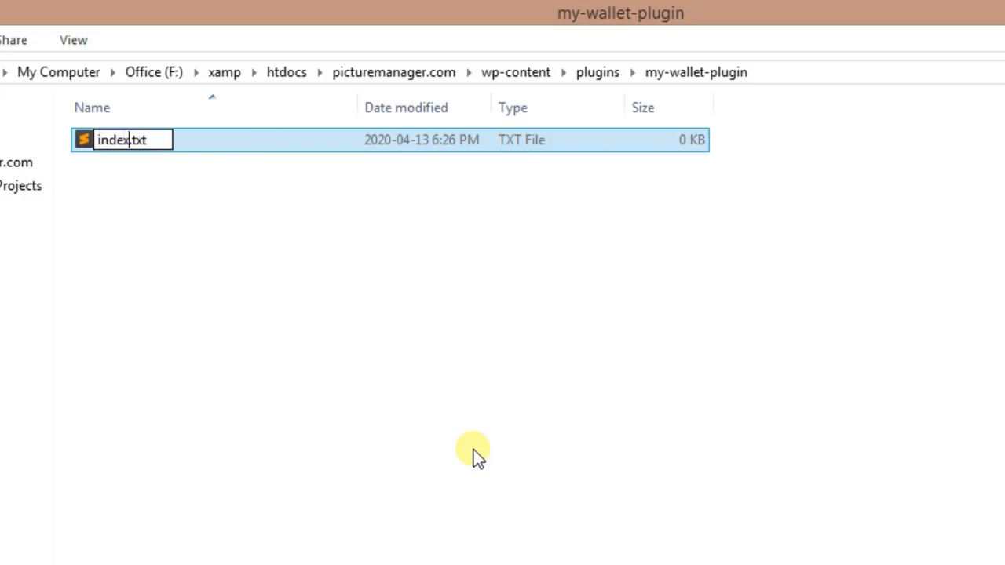
{"action": "type", "text": "index.php"}
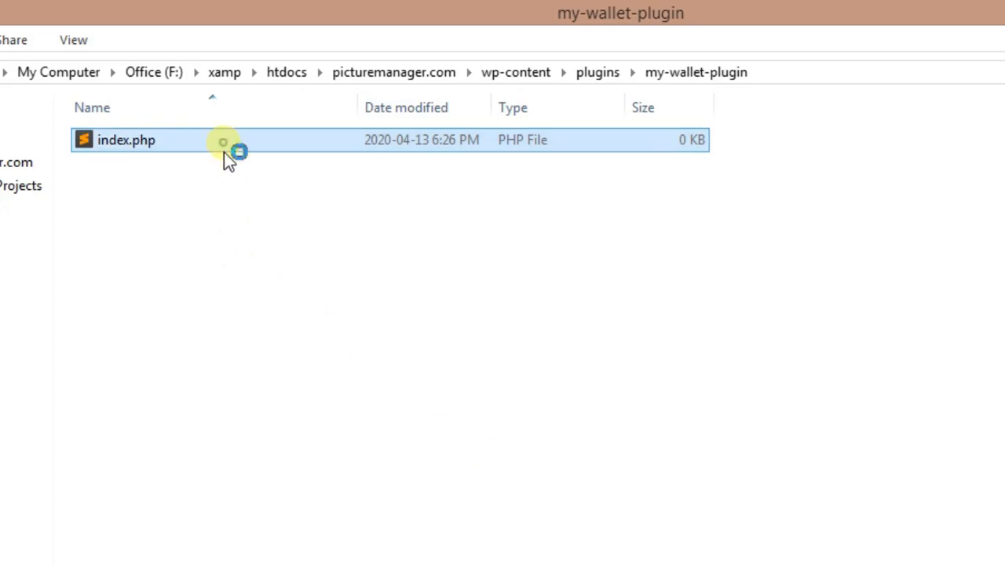
{"action": "double_click", "coordinate": [125, 139]}
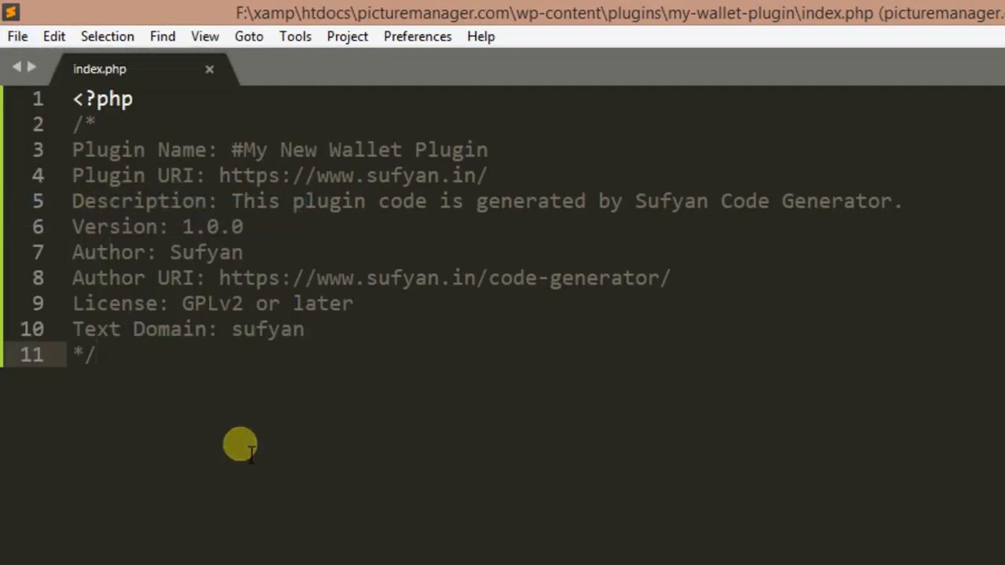
Copy the generated account-menu code from the browser and paste it into index.php
{"action": "left_click", "coordinate": [104, 550]}
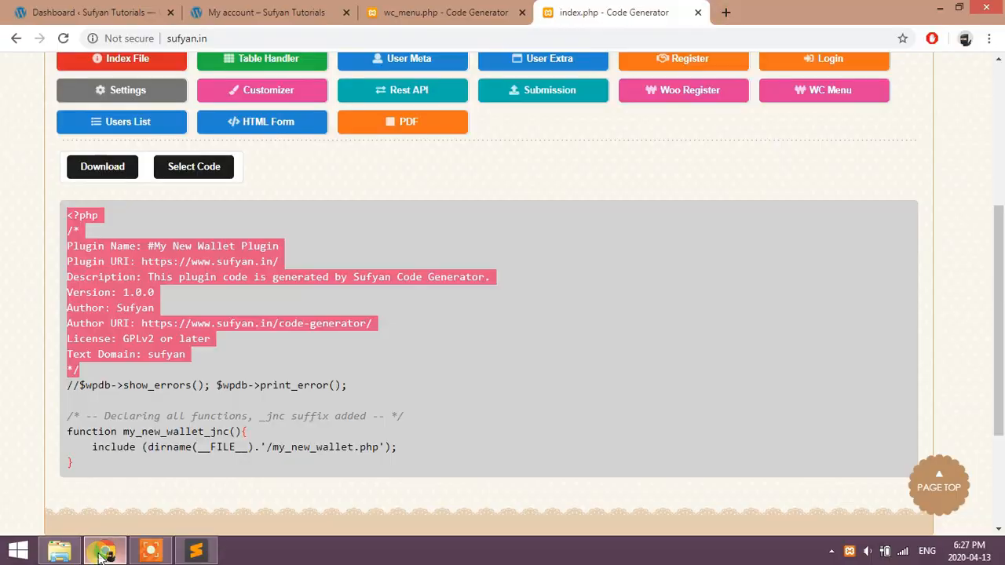
{"action": "left_click", "coordinate": [440, 12]}
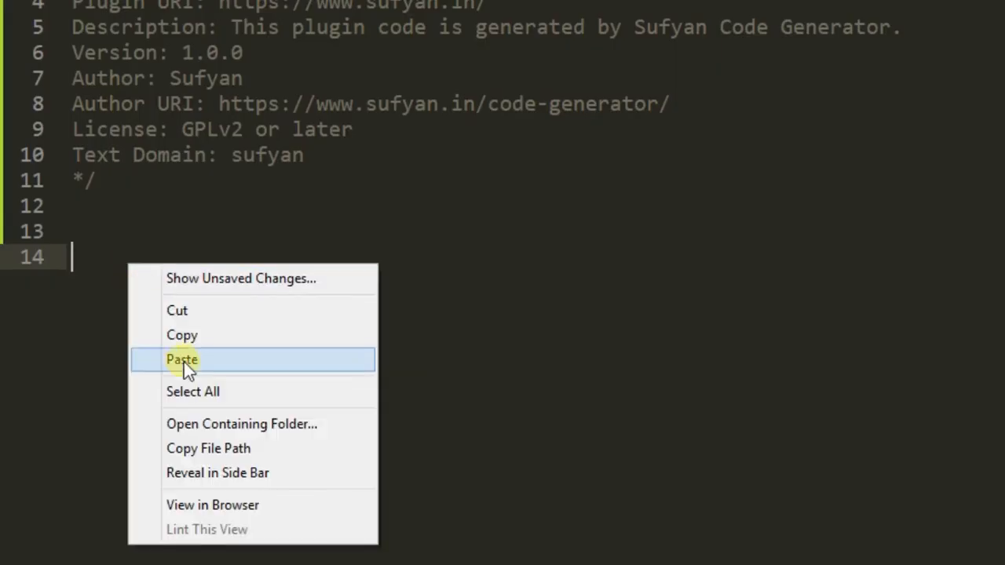
{"action": "left_click", "coordinate": [182, 358]}
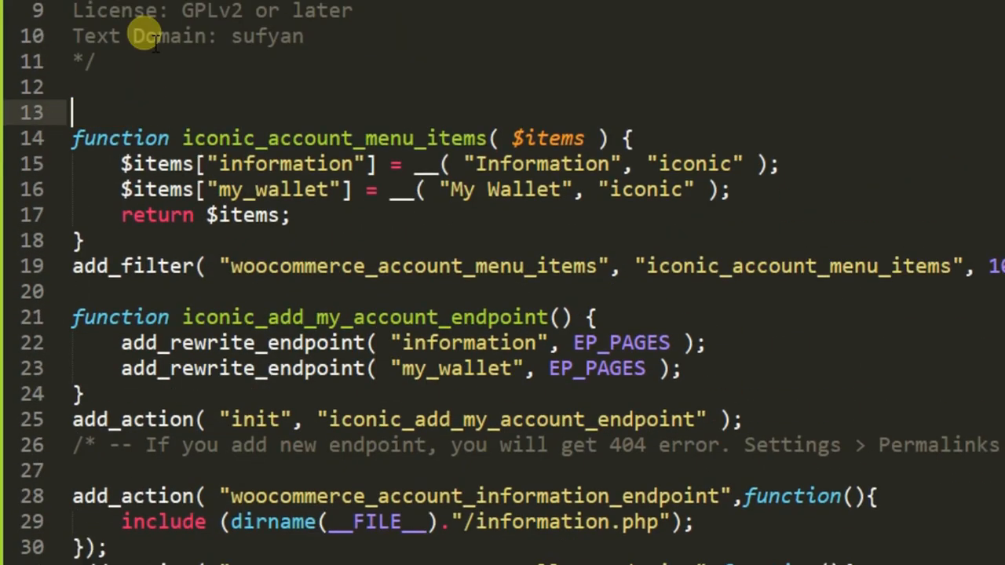
{"action": "left_click", "coordinate": [21, 41]}
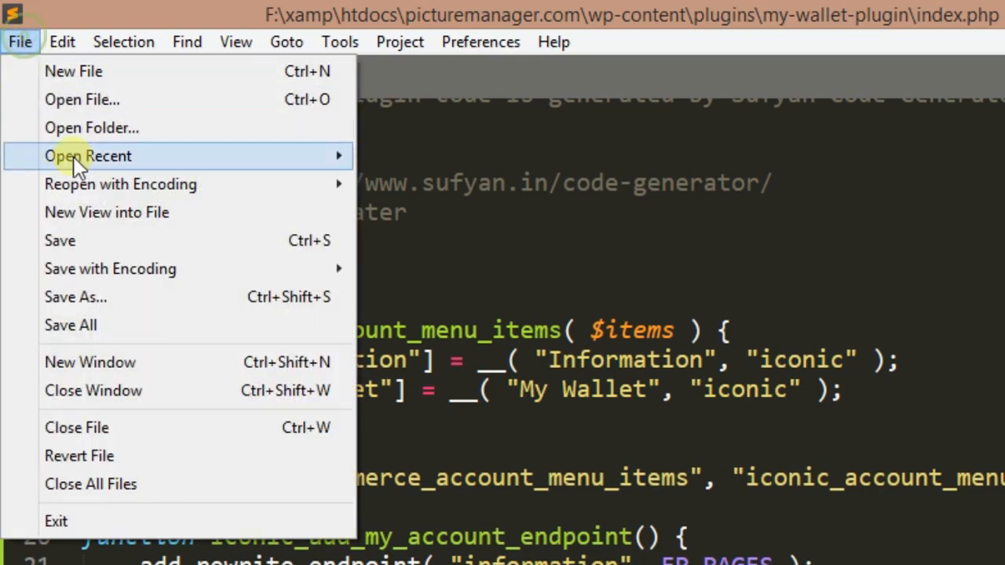
{"action": "left_click", "coordinate": [104, 550]}
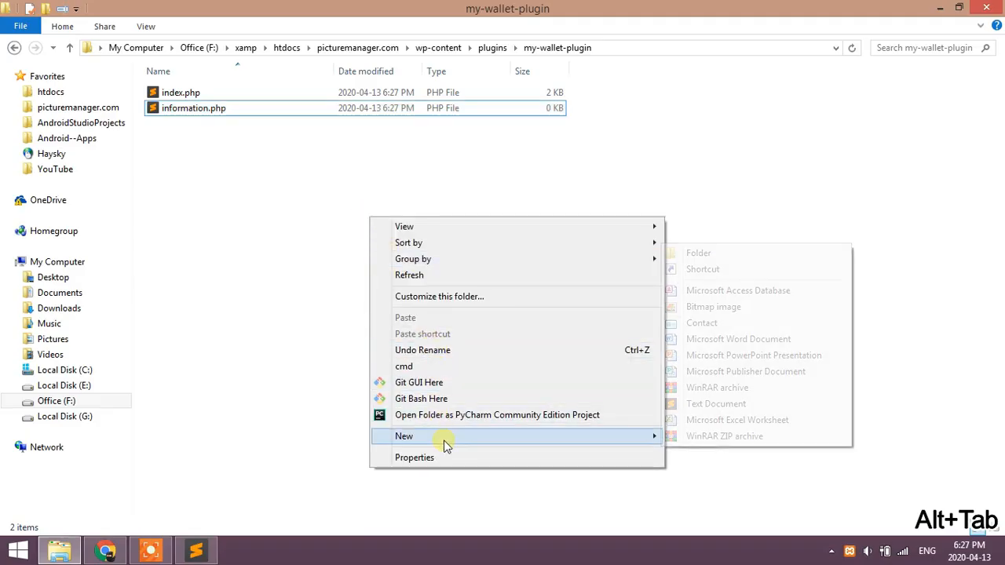
Create an empty my_wallet.php file in the my-wallet-plugin folder
{"action": "left_click", "coordinate": [716, 404]}
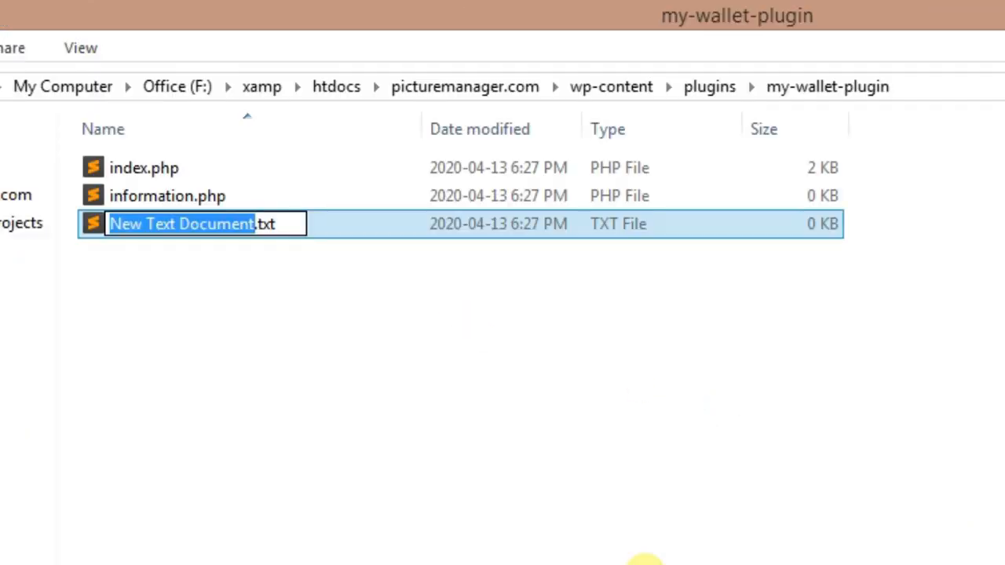
{"action": "type", "text": "my_wallet.txt"}
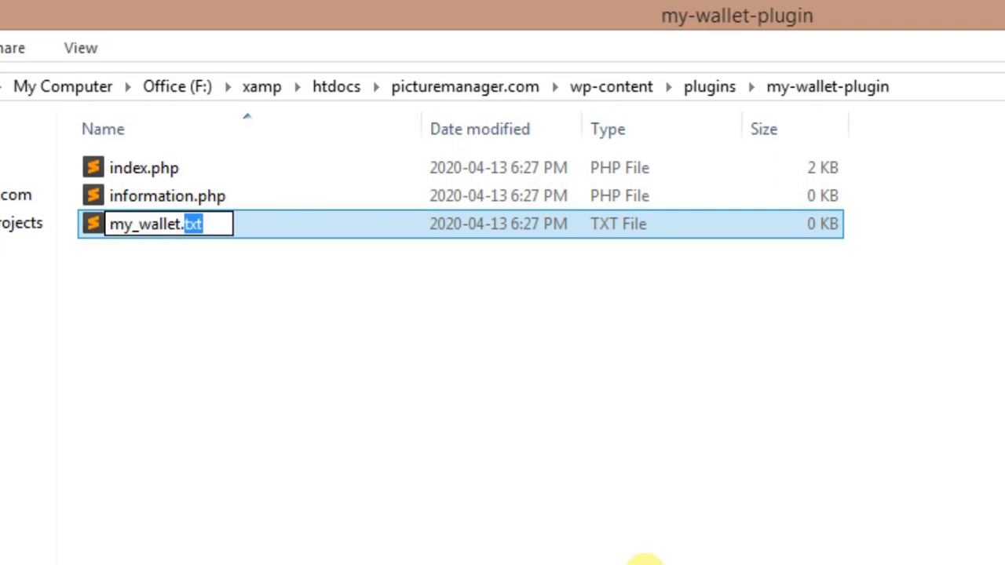
{"action": "type", "text": "php"}
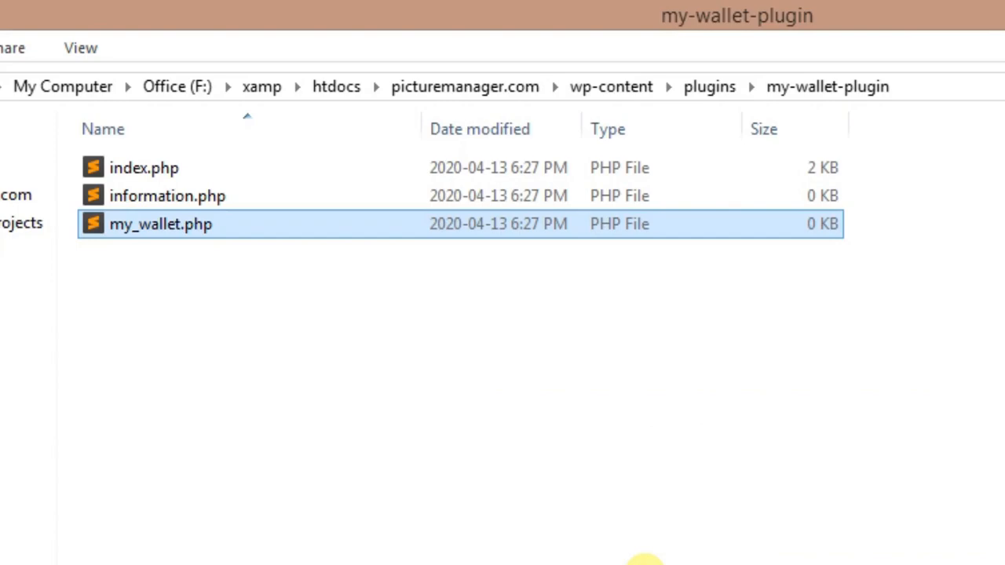
Give information.php an h1 heading reading This is some info
{"action": "double_click", "coordinate": [167, 194]}
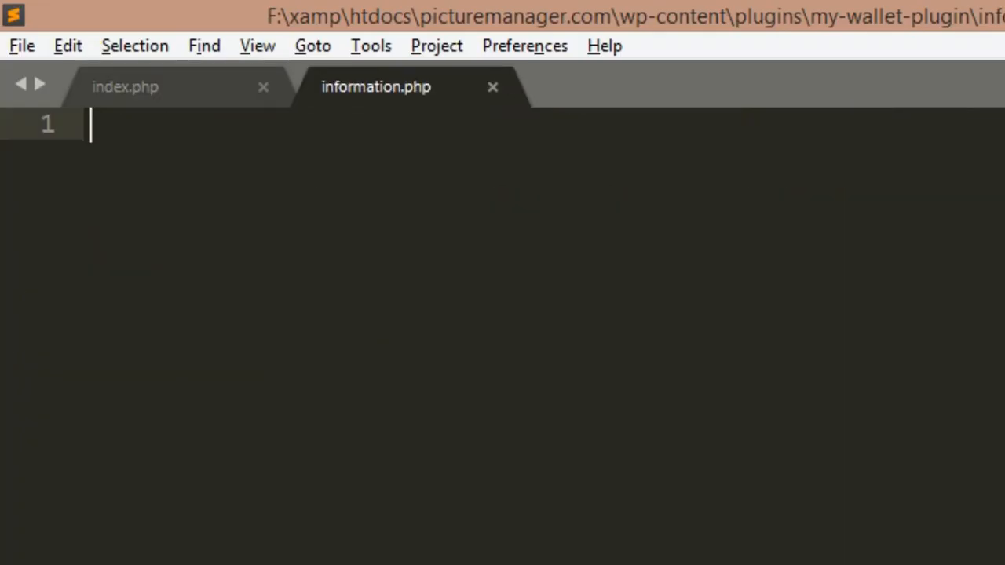
{"action": "type", "text": "<h1>This is some info"}
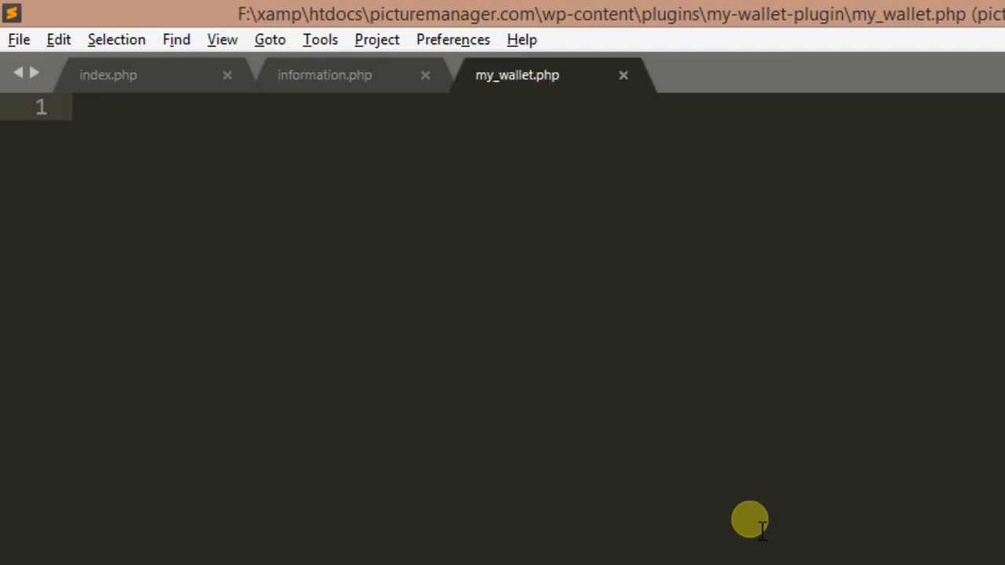
Give my_wallet.php an h2 heading reading This is my wallet page and save it
{"action": "type", "text": "<h2></h2>"}
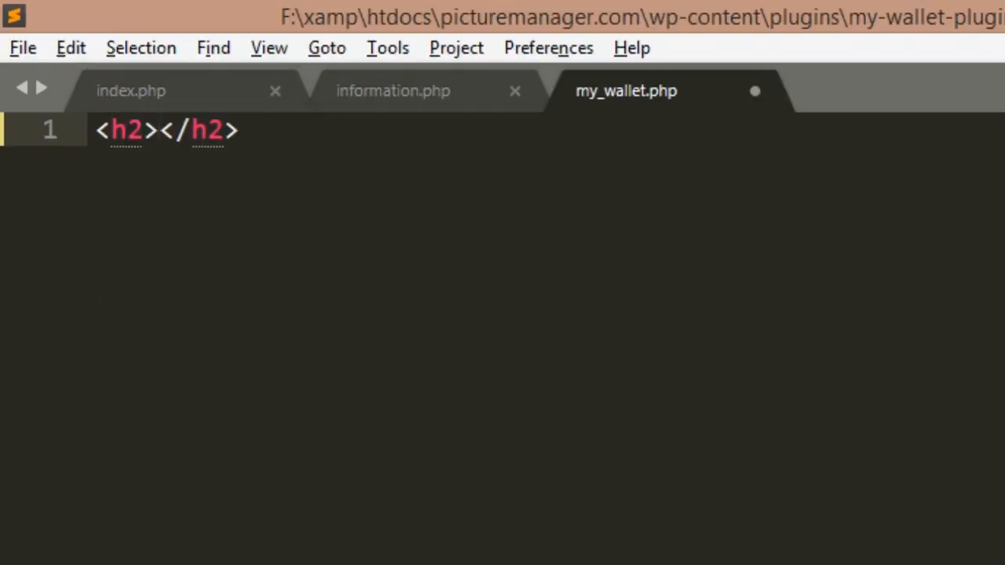
{"action": "type", "text": "This is m"}
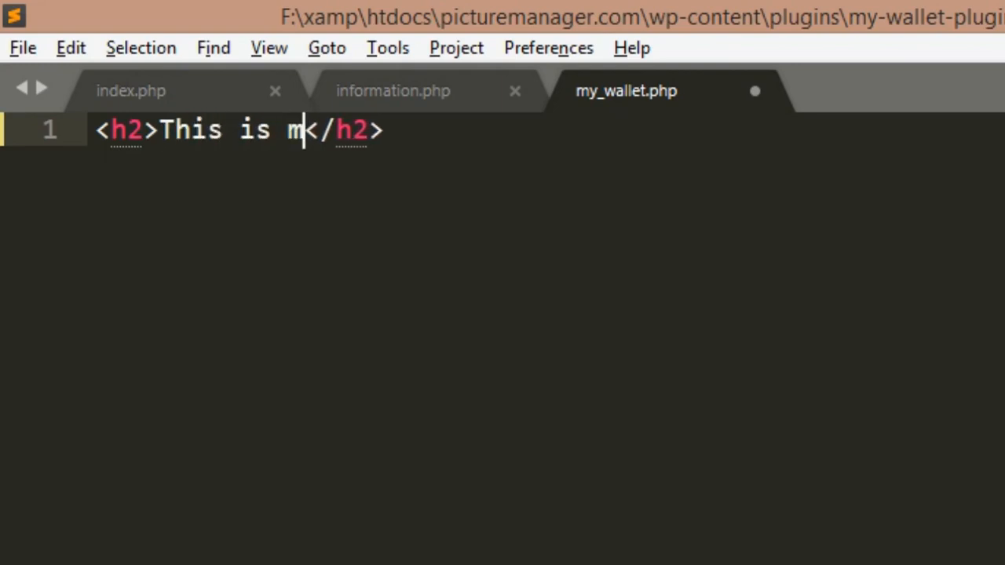
{"action": "type", "text": "y wallet page"}
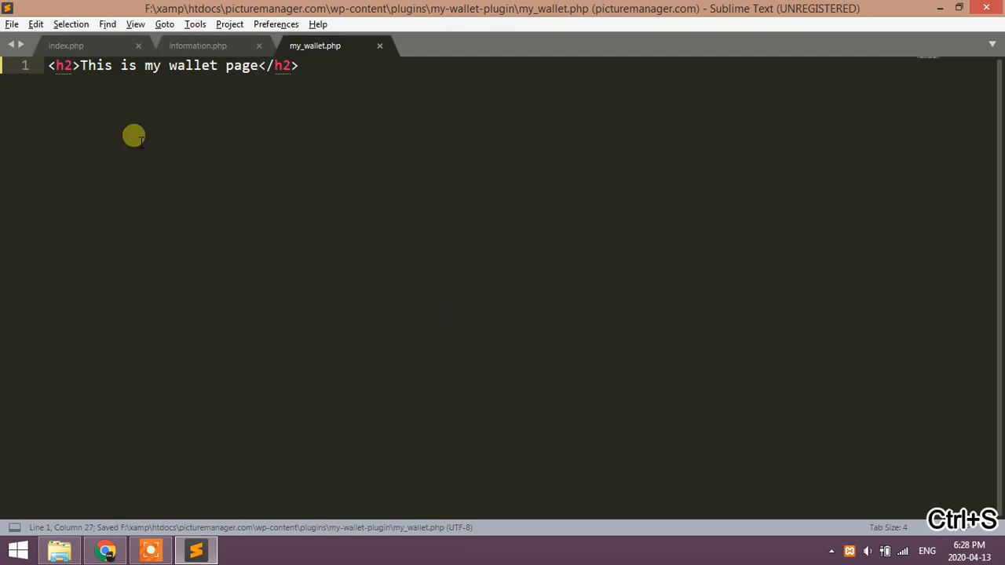
{"action": "key", "text": "alt+tab"}
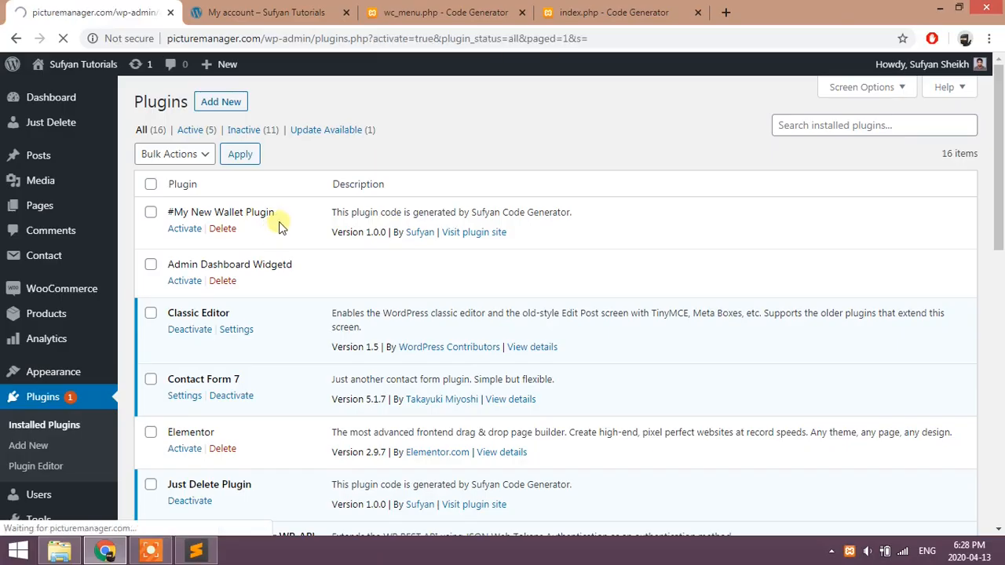
Activate My New Wallet Plugin, reload My account and open Information, which returns 404
{"action": "left_click", "coordinate": [267, 12]}
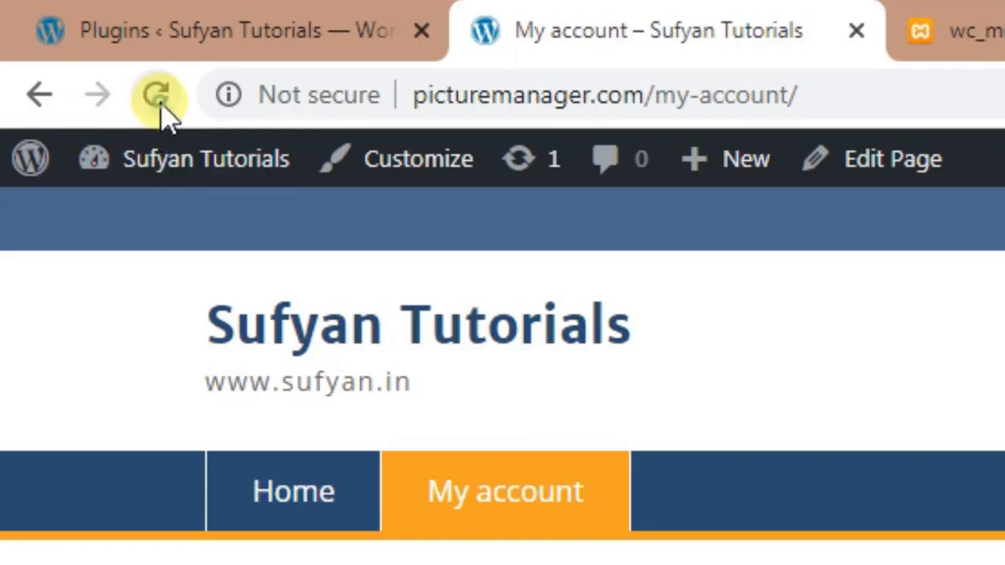
{"action": "left_click", "coordinate": [157, 95]}
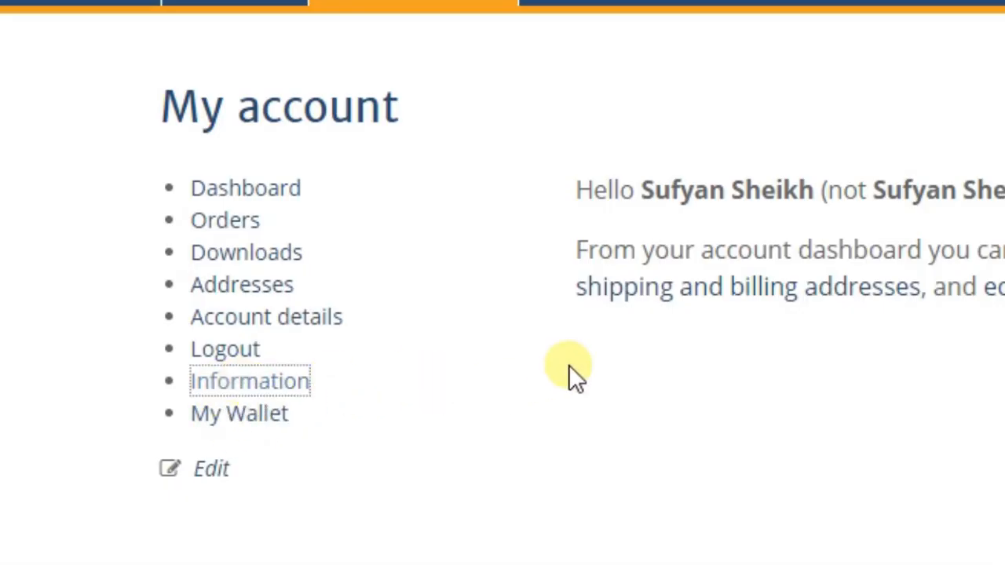
{"action": "left_click", "coordinate": [249, 382]}
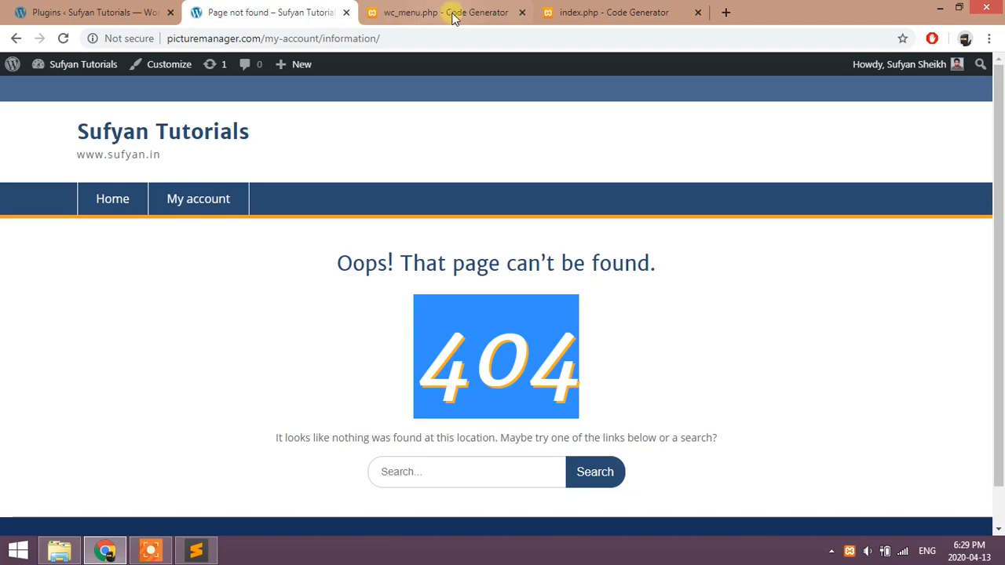
{"action": "left_click", "coordinate": [436, 13]}
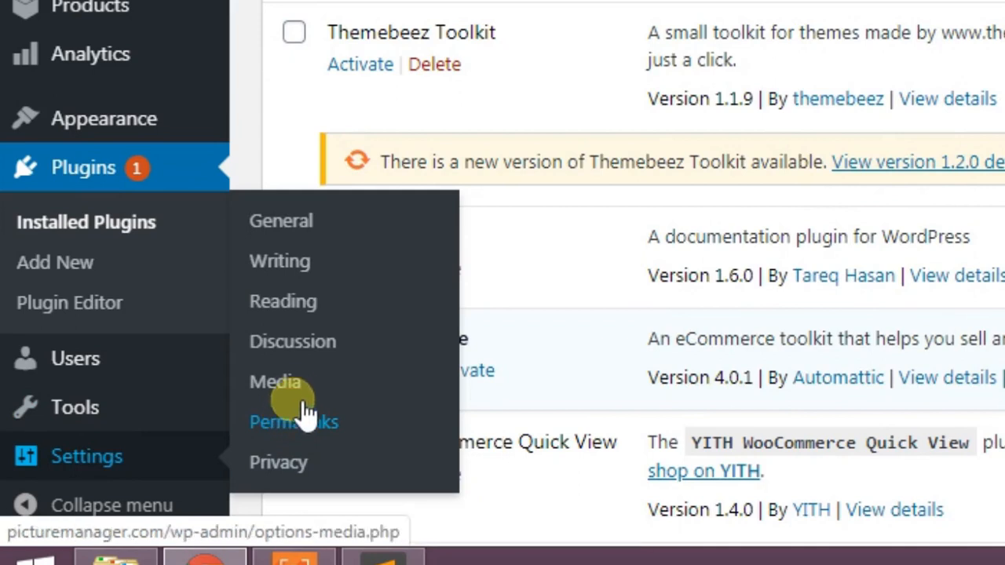
Save the Permalinks settings to refresh the permalink structure
{"action": "left_click", "coordinate": [294, 421]}
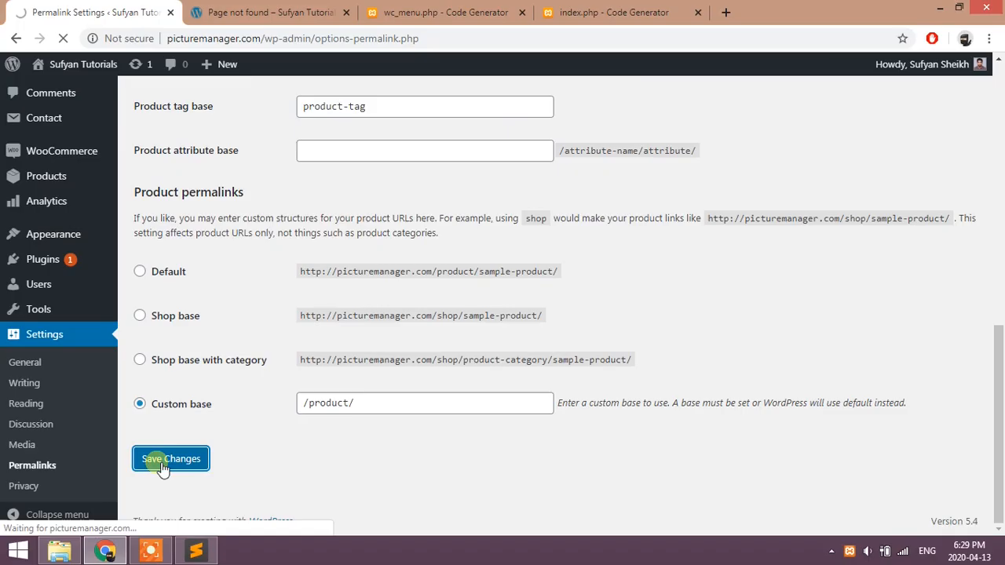
{"action": "left_click", "coordinate": [169, 458]}
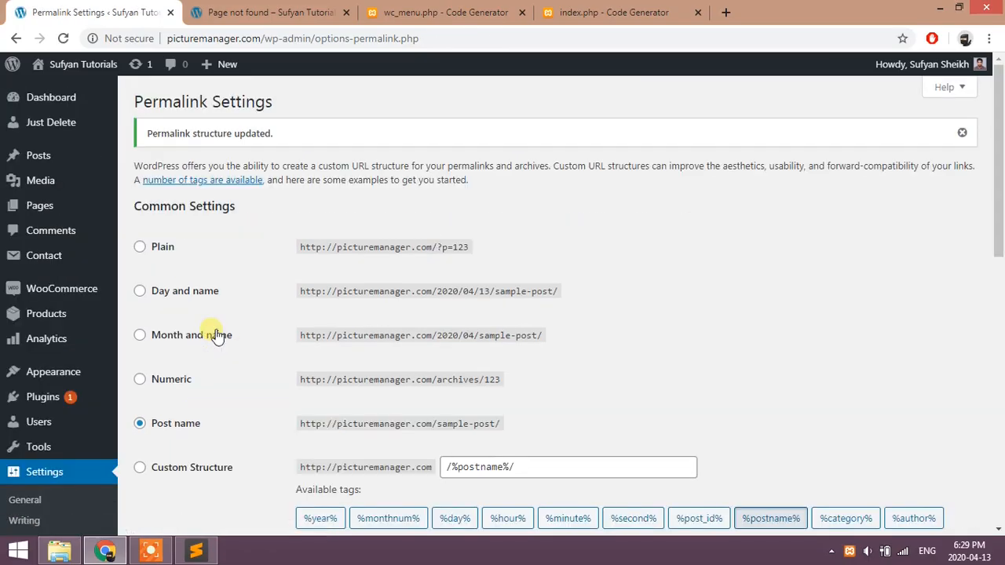
Reload the Information account page, then open My Wallet showing its heading
{"action": "left_click", "coordinate": [270, 13]}
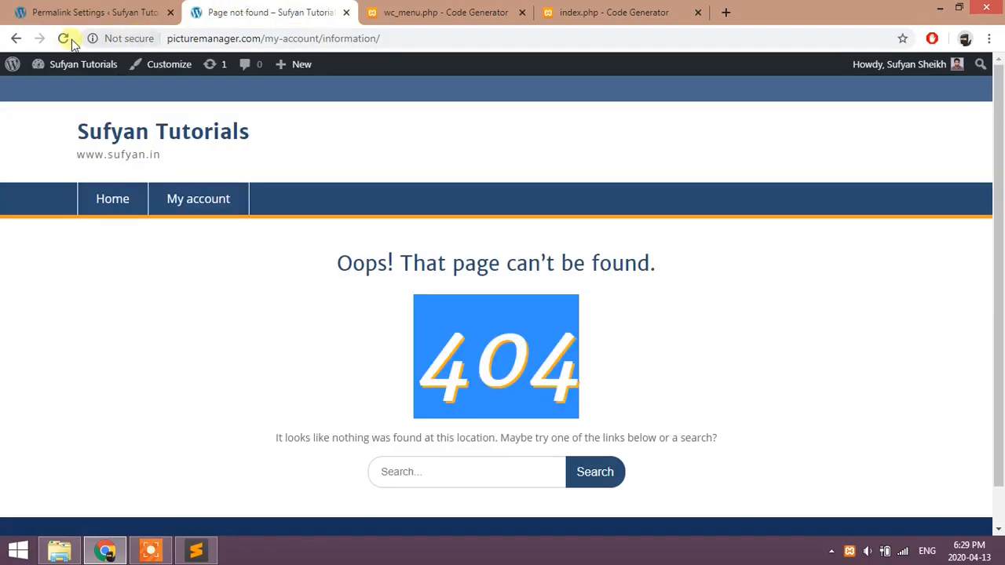
{"action": "left_click", "coordinate": [66, 37]}
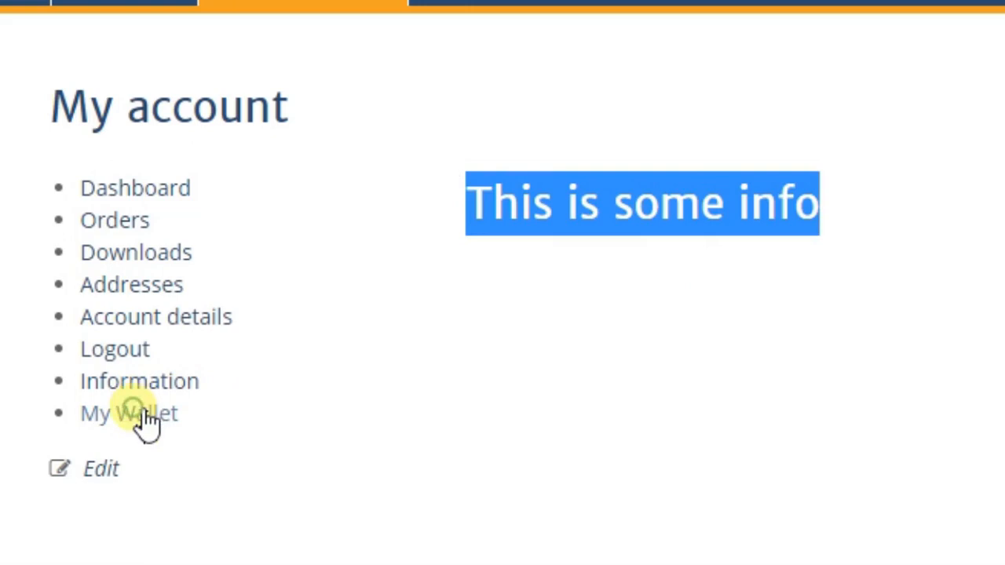
{"action": "left_click", "coordinate": [129, 414]}
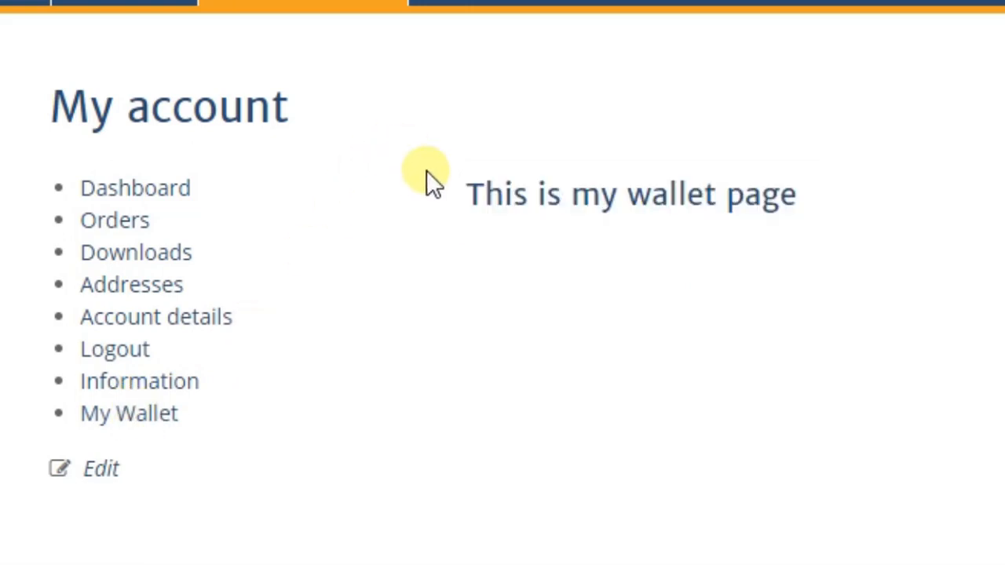
{"action": "mouse_move", "coordinate": [636, 118]}
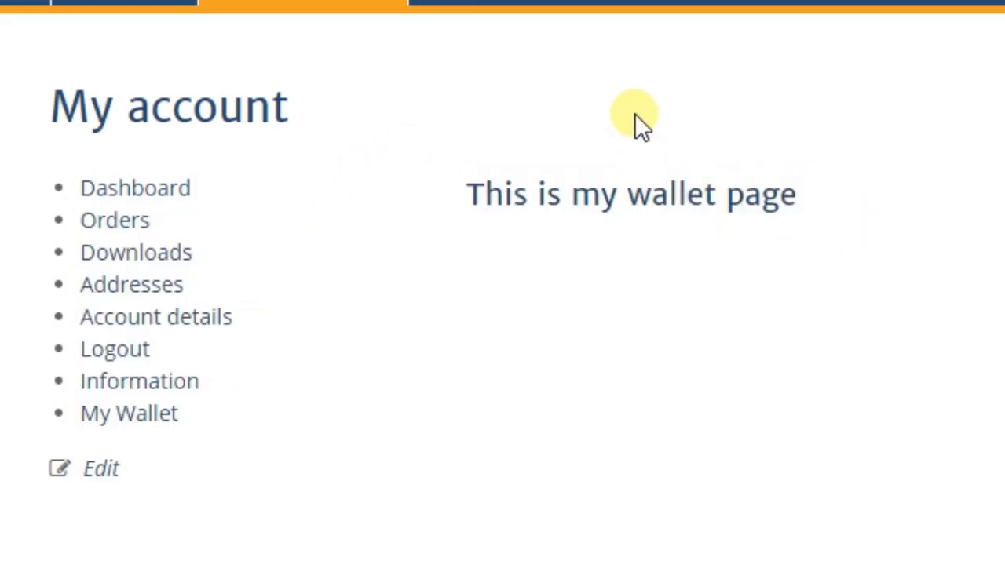